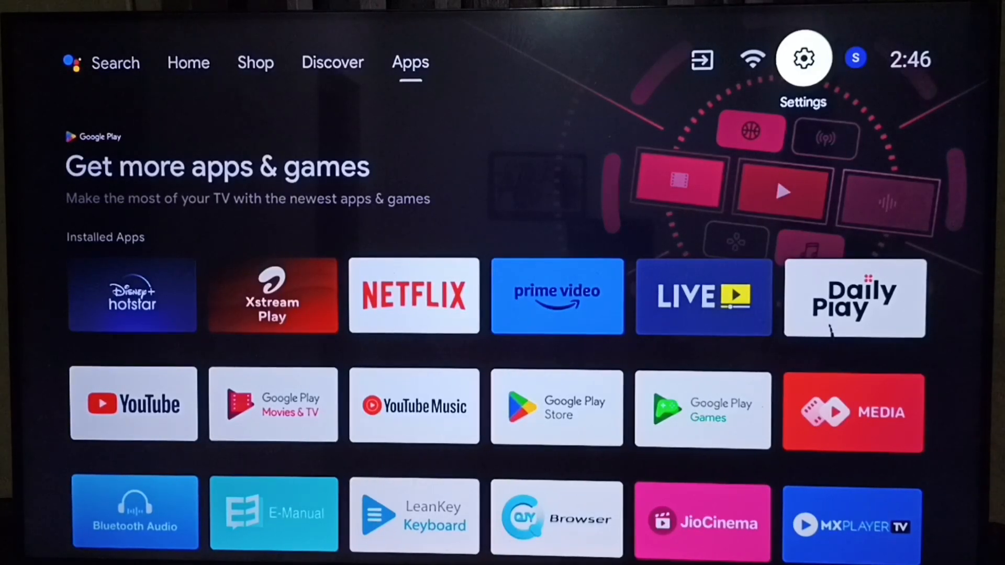
mouse_move(751, 58)
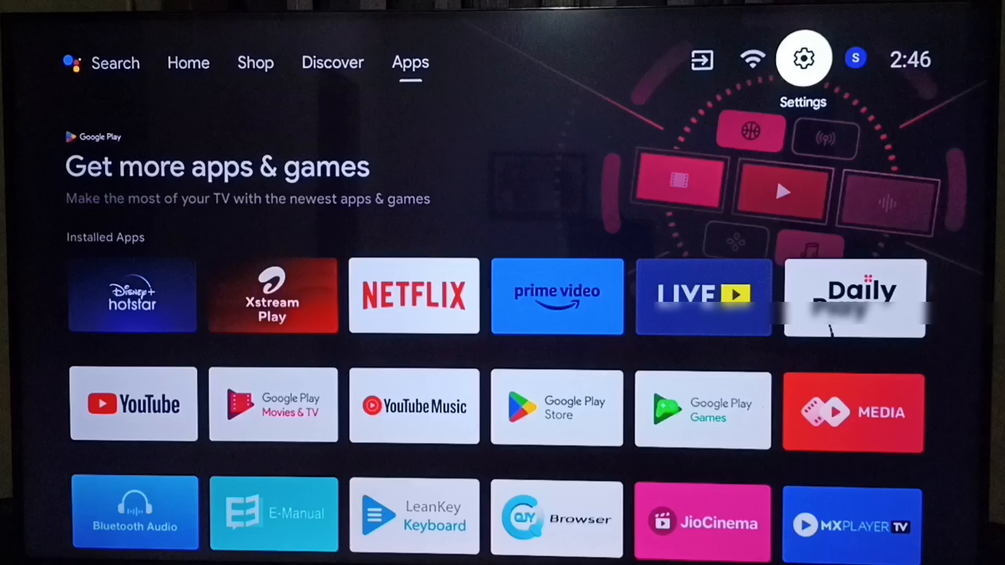
Go to Device Preferences in the TV settings and scroll to the Screen saver entry
left_click(803, 58)
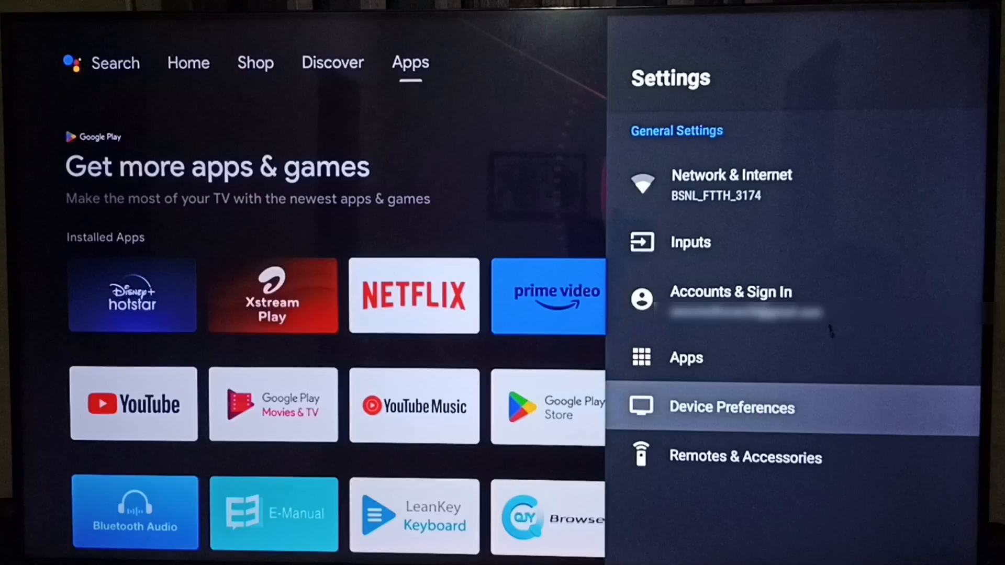
left_click(730, 407)
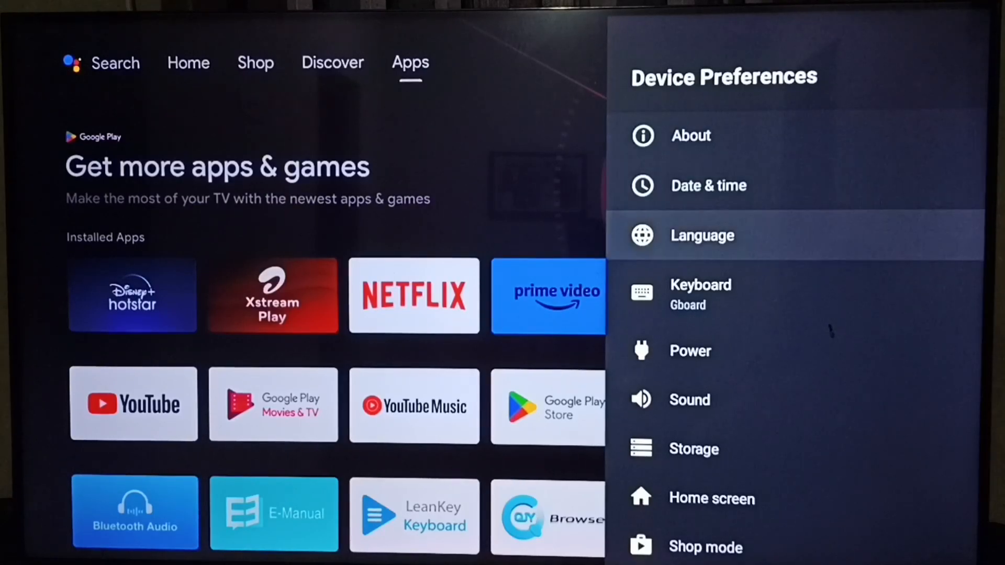
scroll("down", 3)
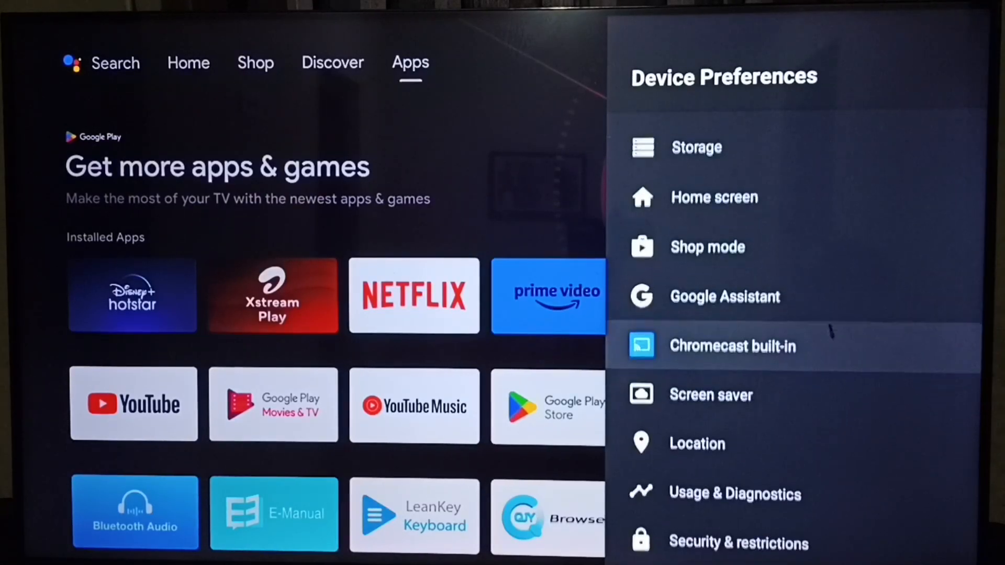
scroll("down", 3)
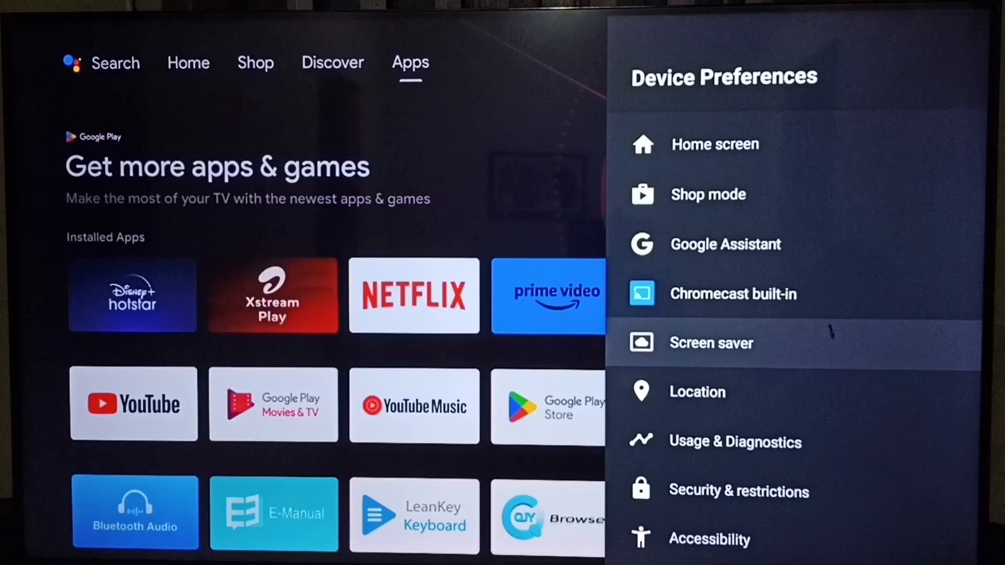
Enter Screen saver settings and show the Put device to sleep duration choices
left_click(709, 343)
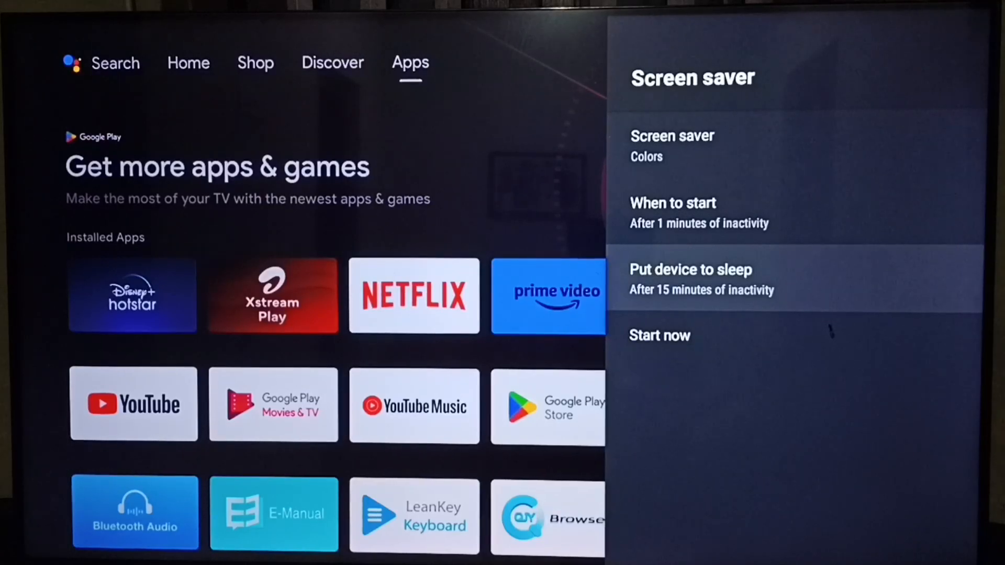
left_click(690, 269)
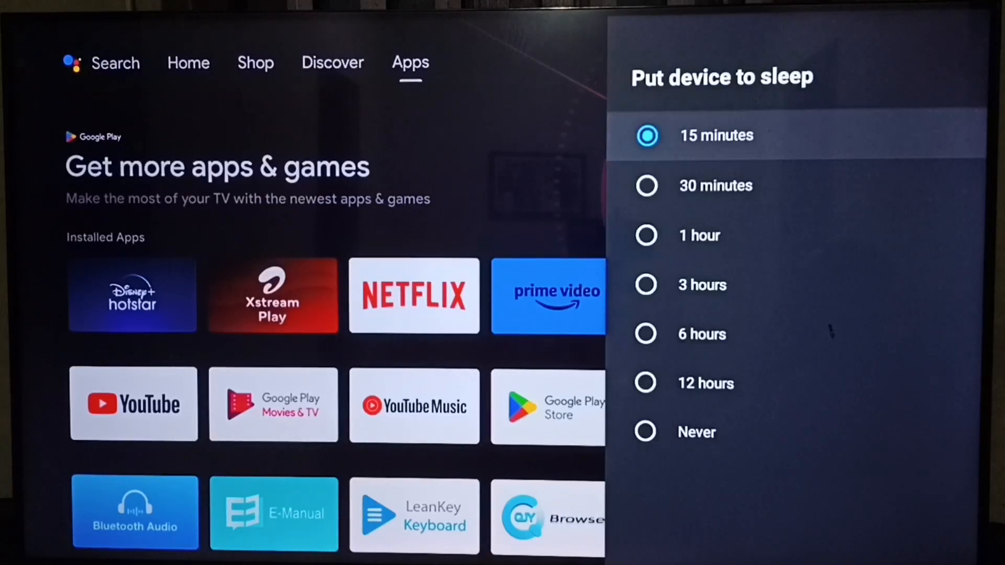